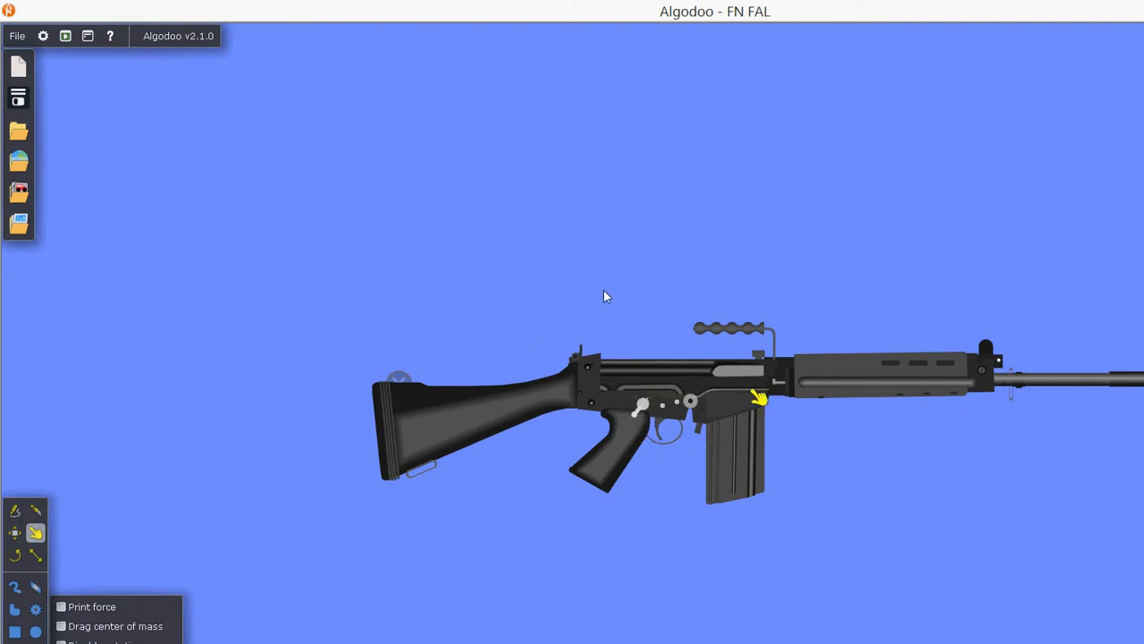
pyautogui.moveTo(509, 293)
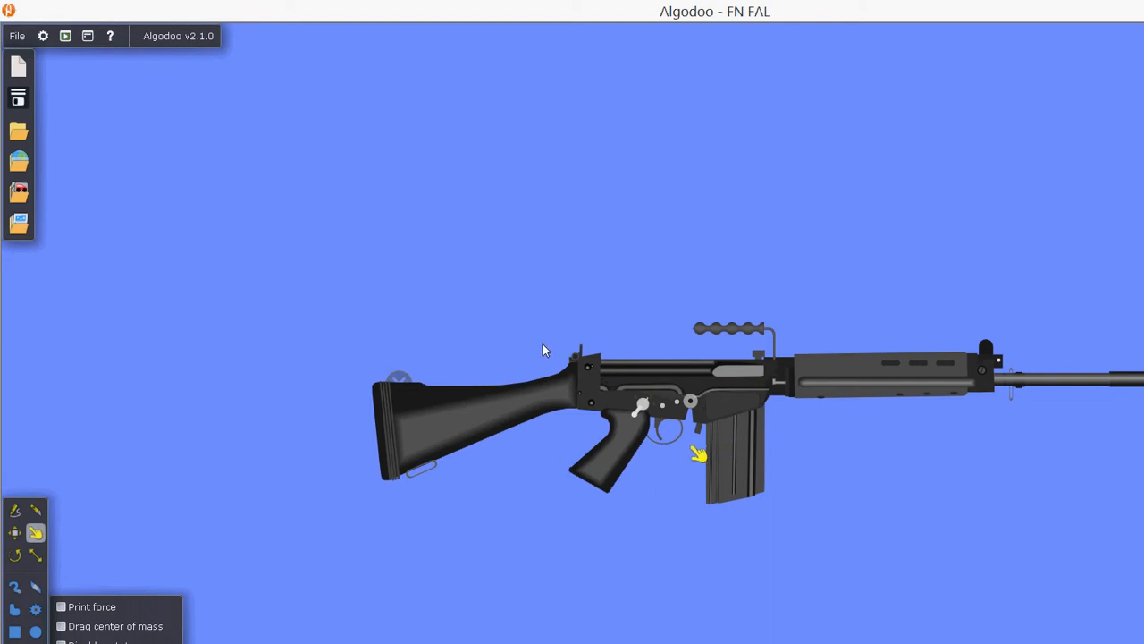
pyautogui.moveTo(532, 351)
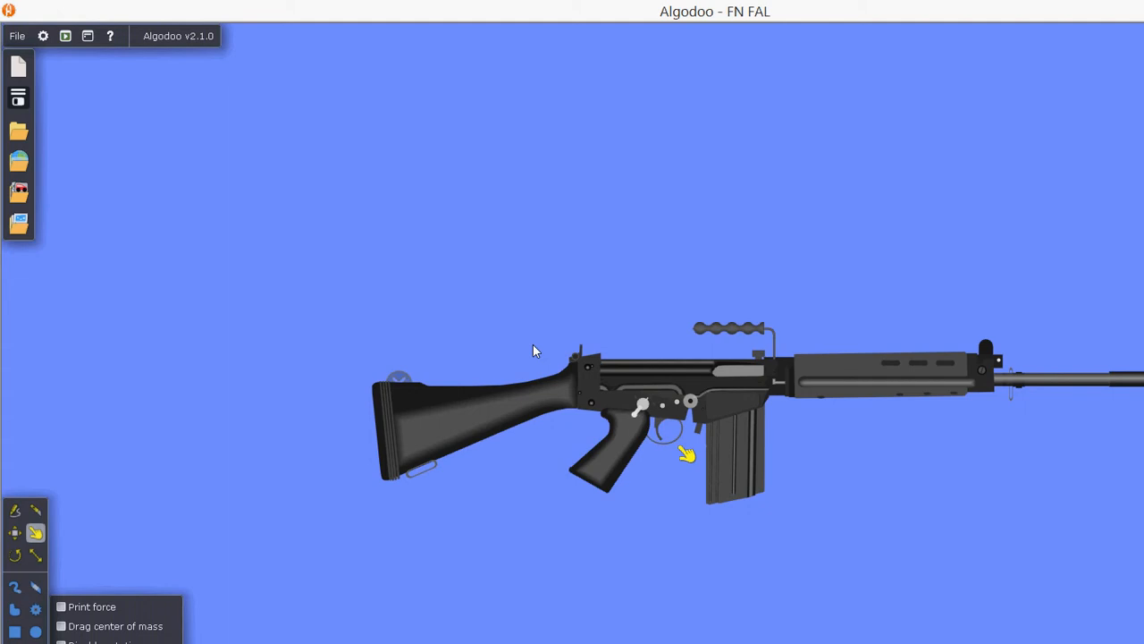
pyautogui.moveTo(529, 352)
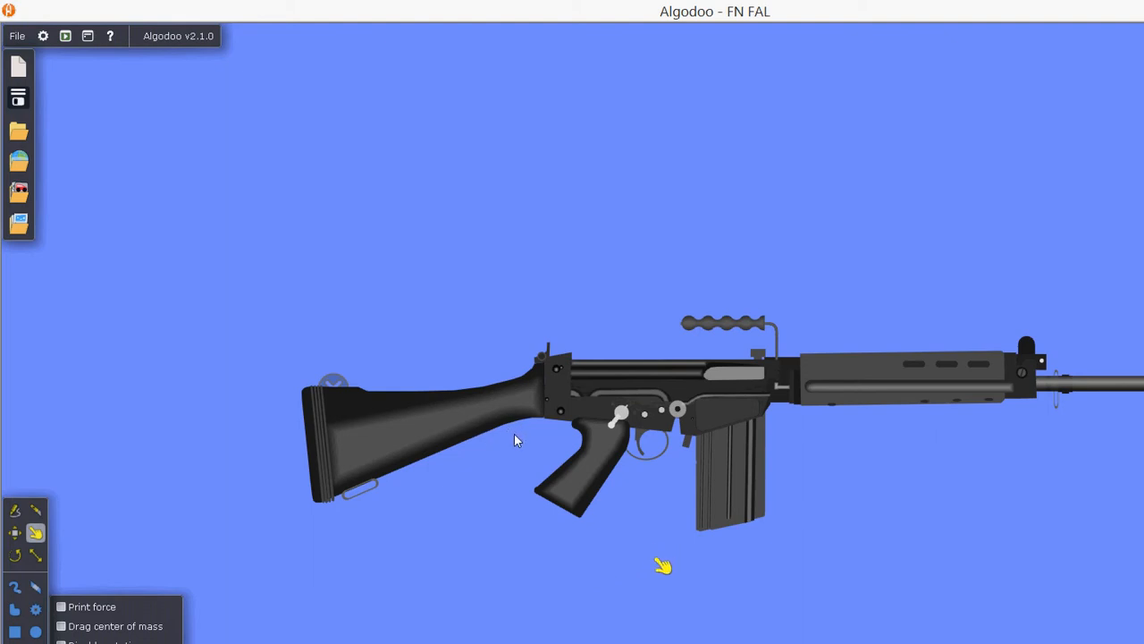
pyautogui.moveTo(504, 451)
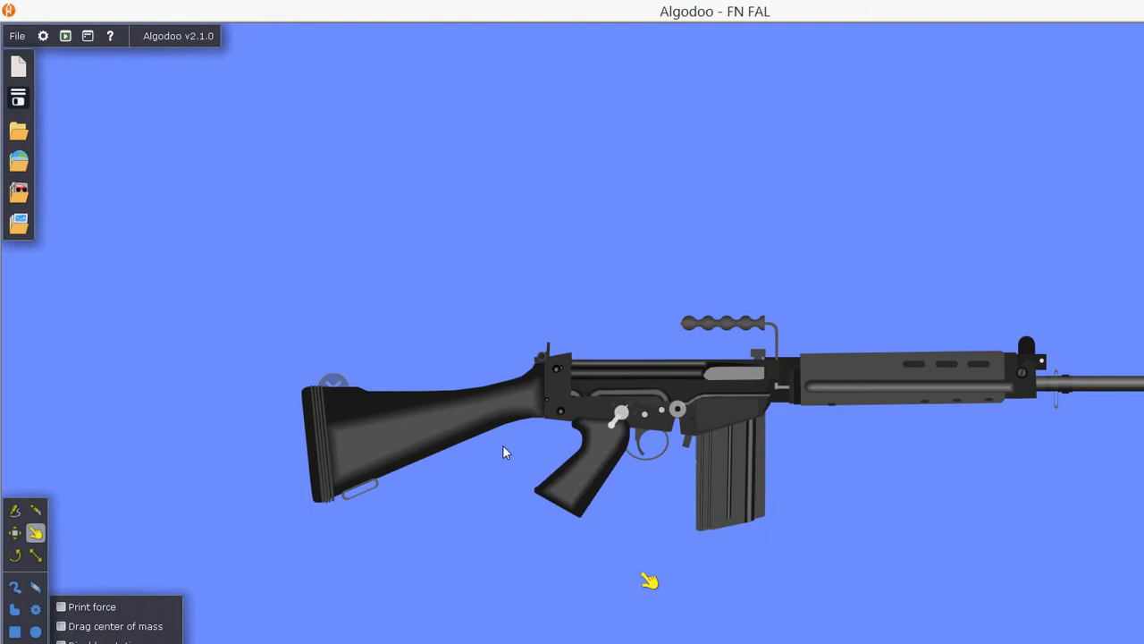
pyautogui.moveTo(447, 429)
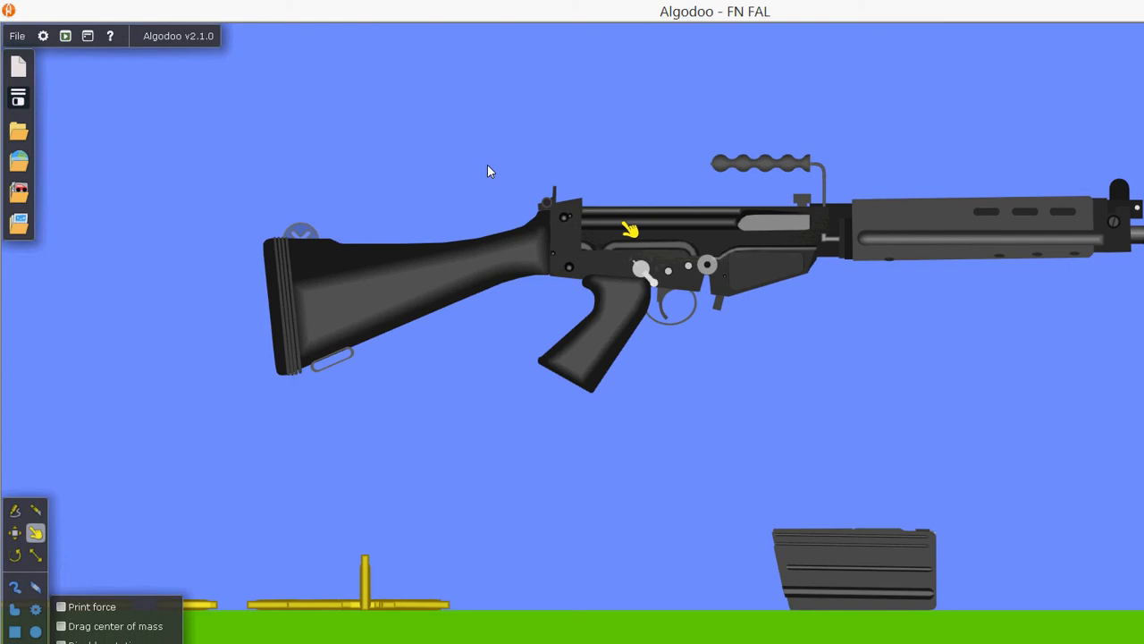
pyautogui.moveTo(508, 213)
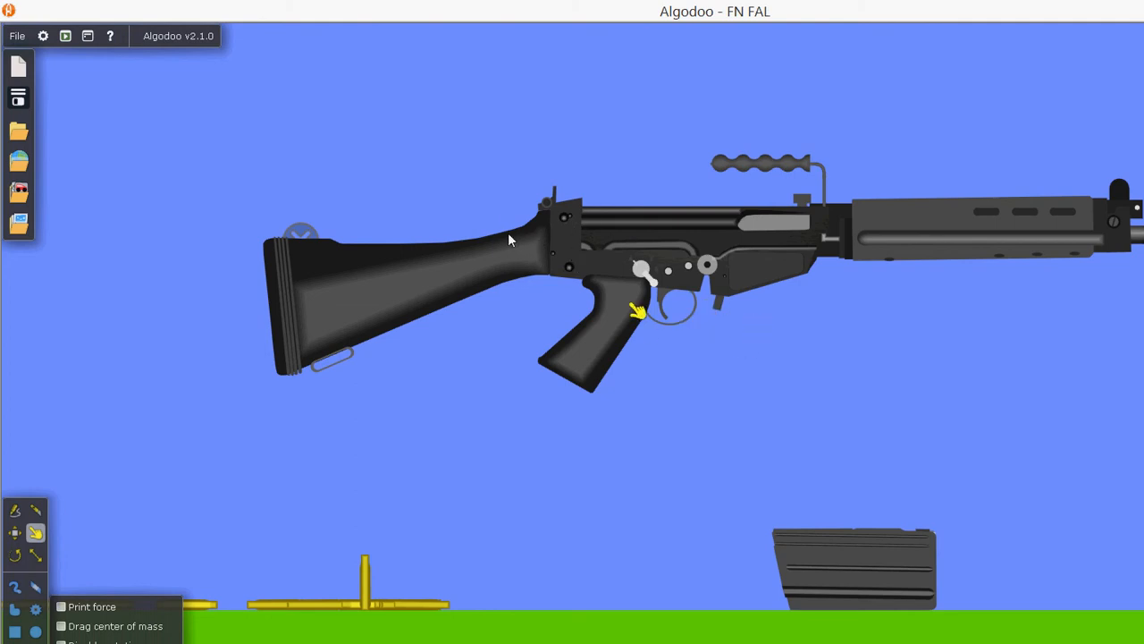
pyautogui.moveTo(645, 164)
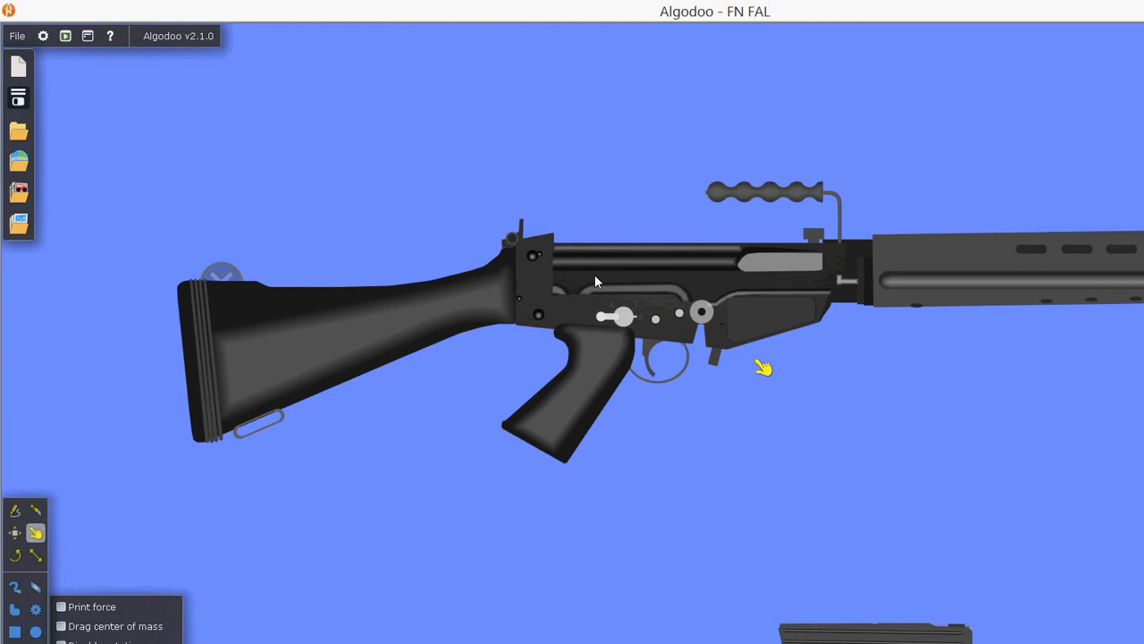
pyautogui.moveTo(572, 286)
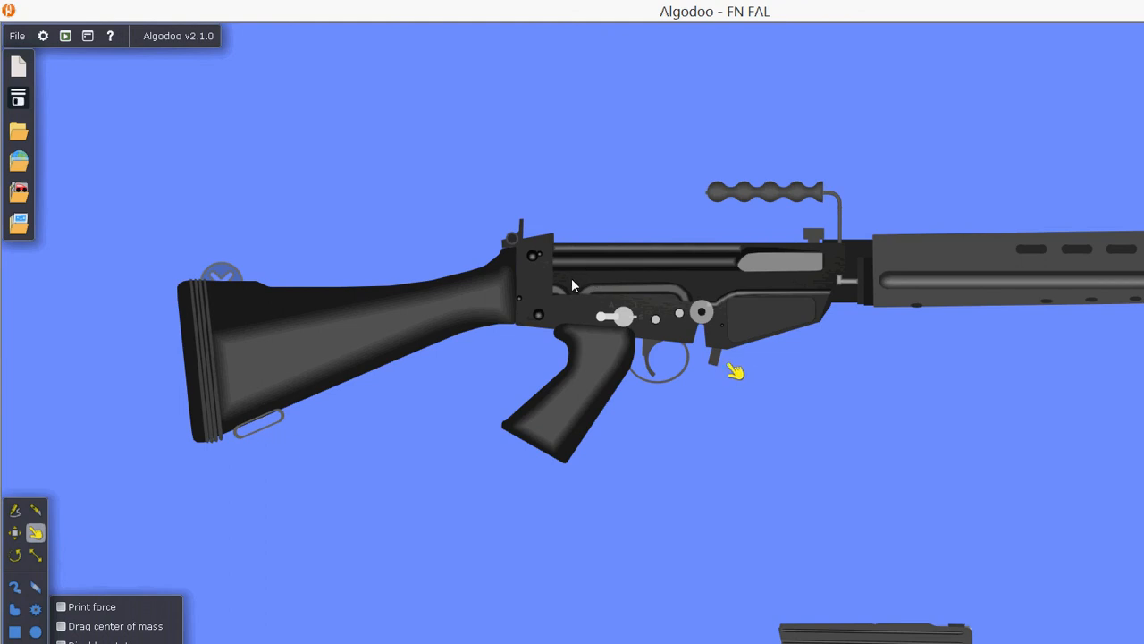
pyautogui.moveTo(622, 221)
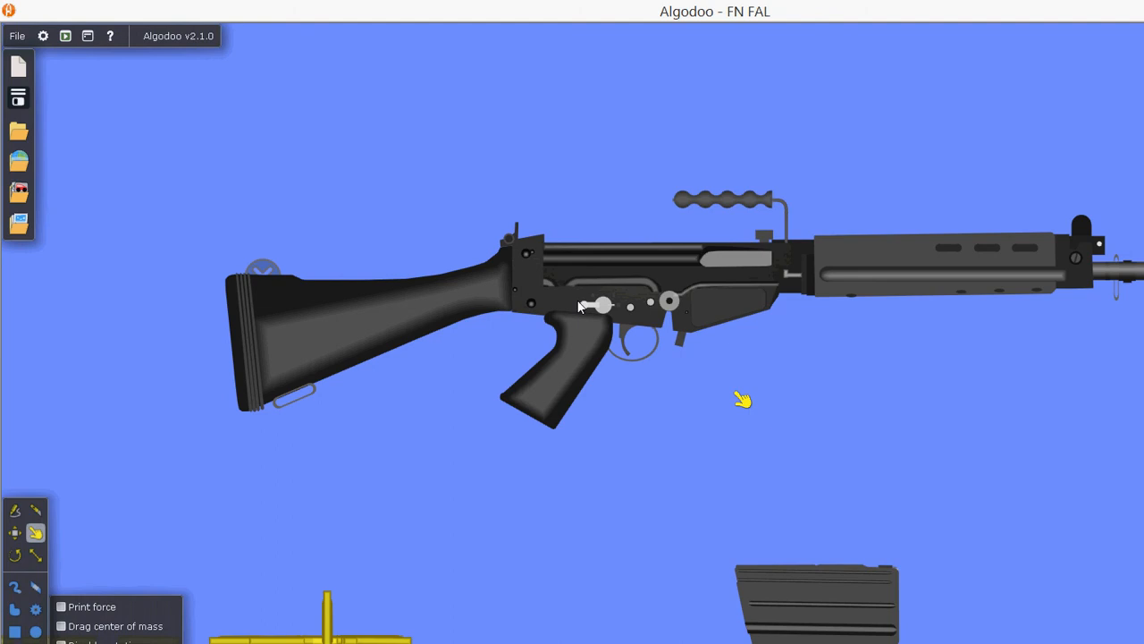
pyautogui.moveTo(533, 284)
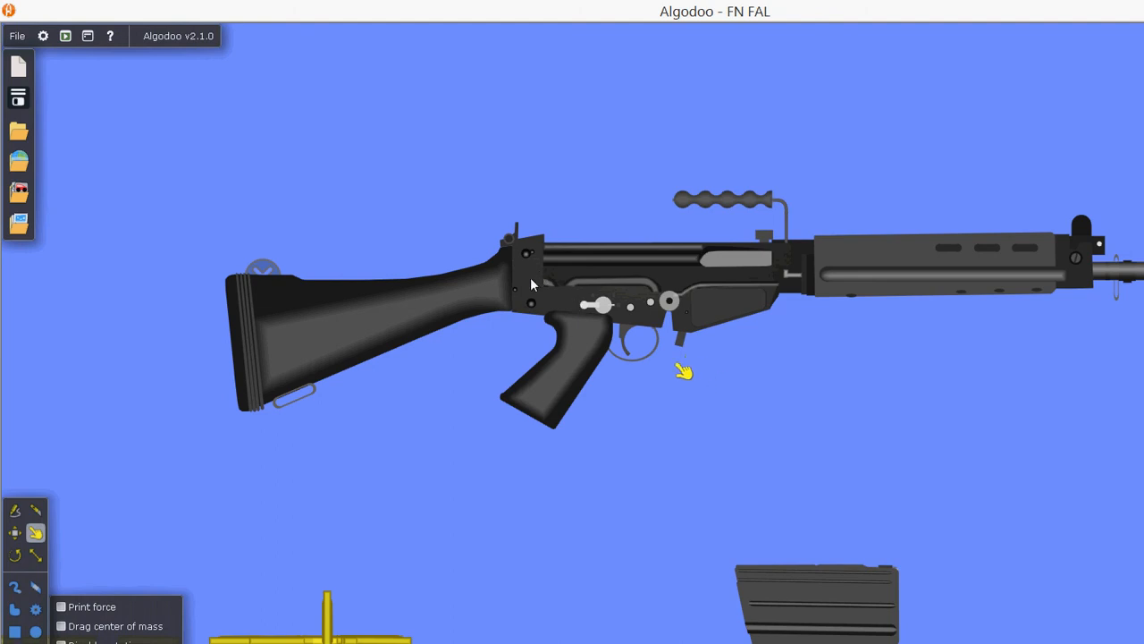
pyautogui.moveTo(537, 246)
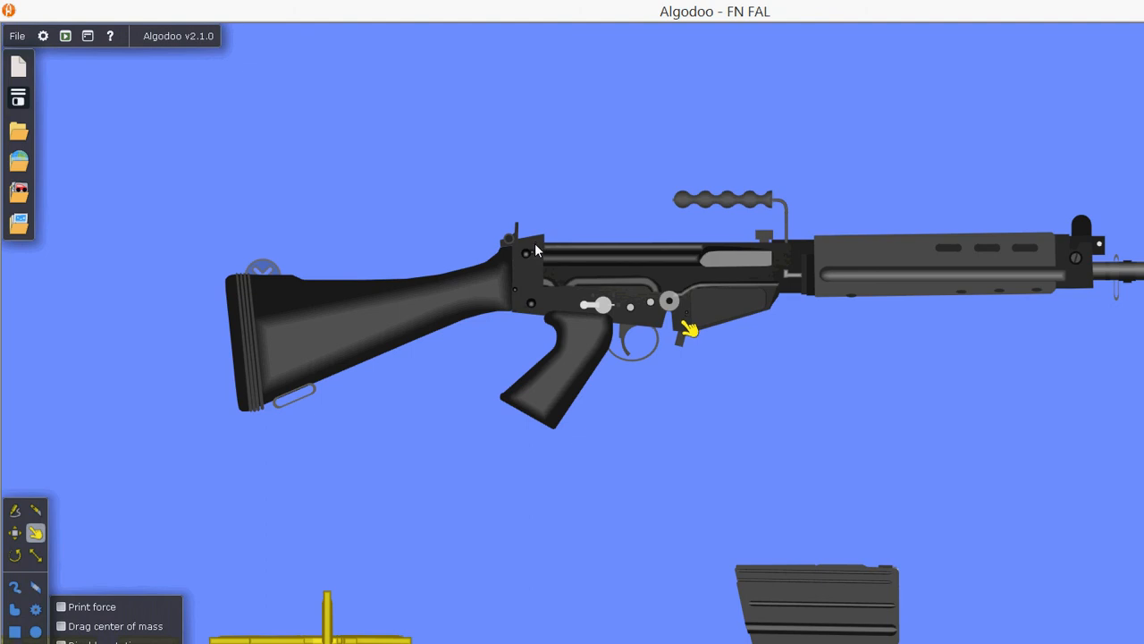
pyautogui.moveTo(716, 373)
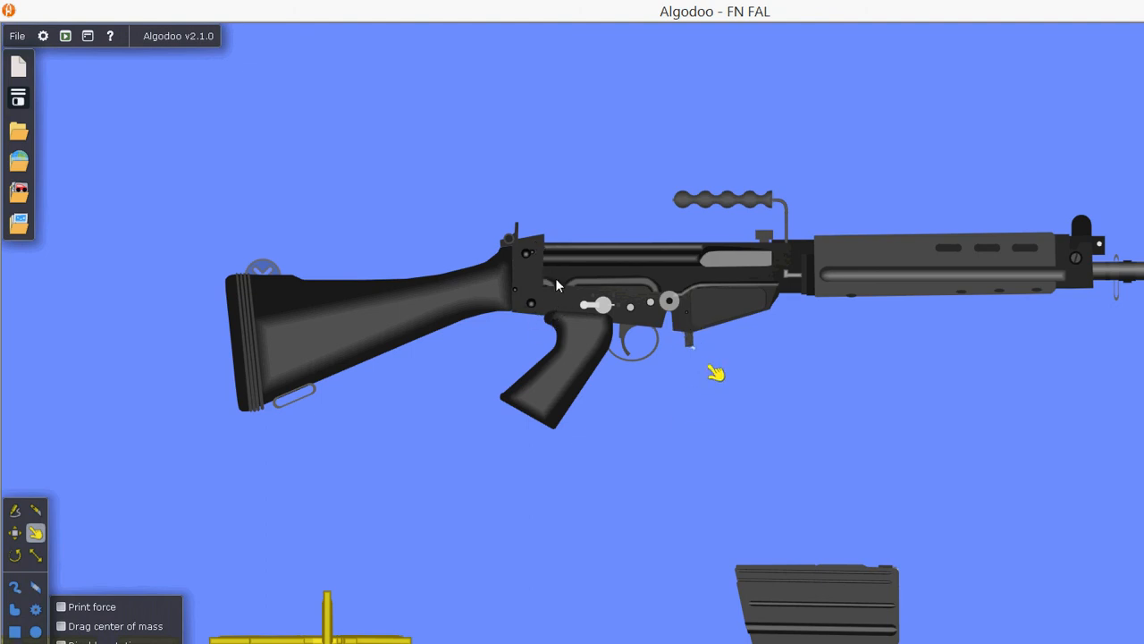
pyautogui.moveTo(500, 287)
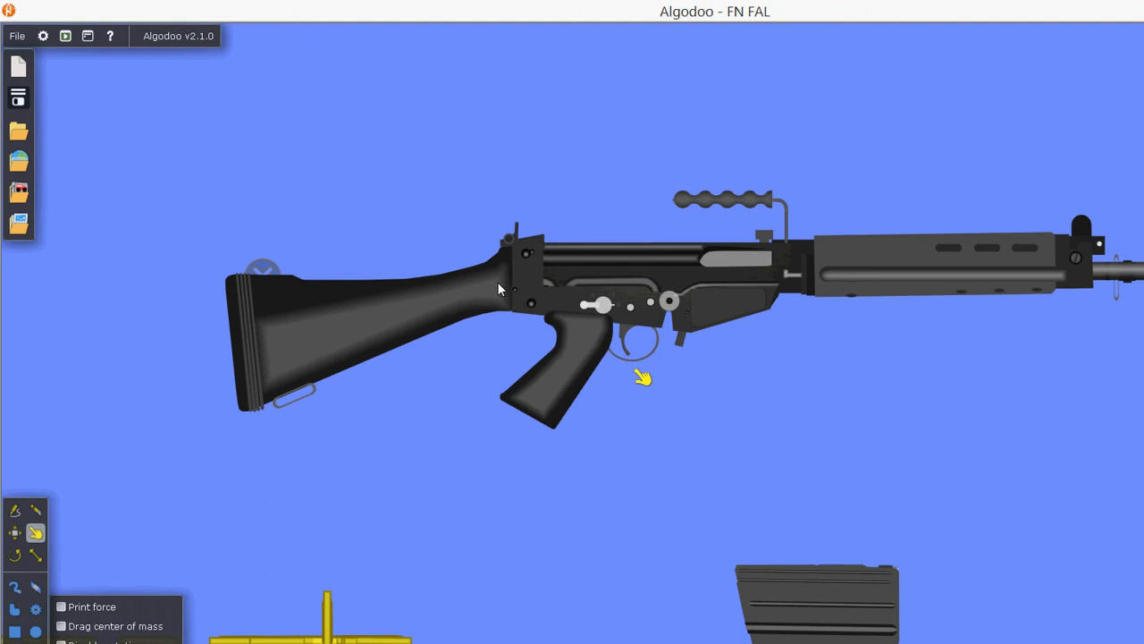
pyautogui.moveTo(472, 268)
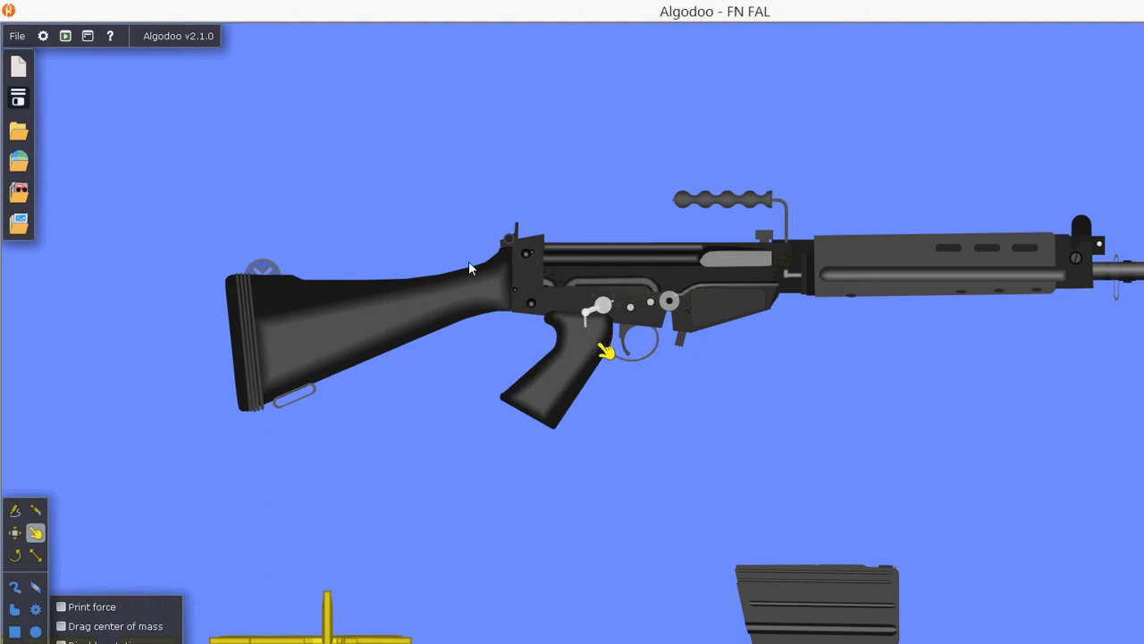